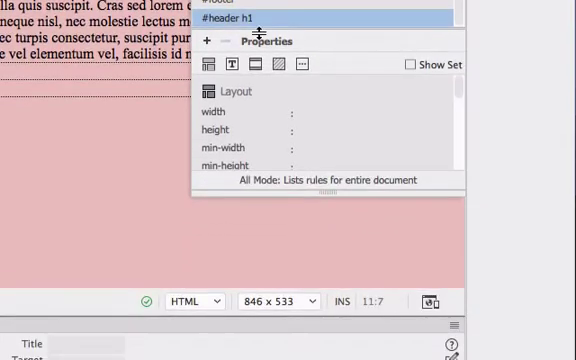
Select the #header h1 rule and show its text properties.
click(232, 64)
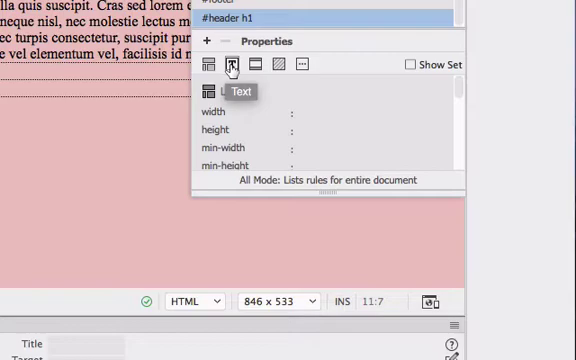
click(232, 64)
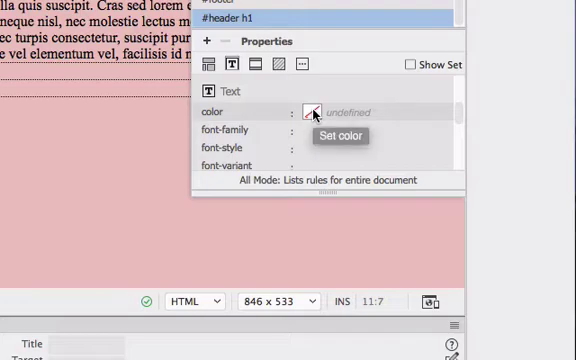
Set the #header h1 text colour to dark red #B52B2A.
click(312, 112)
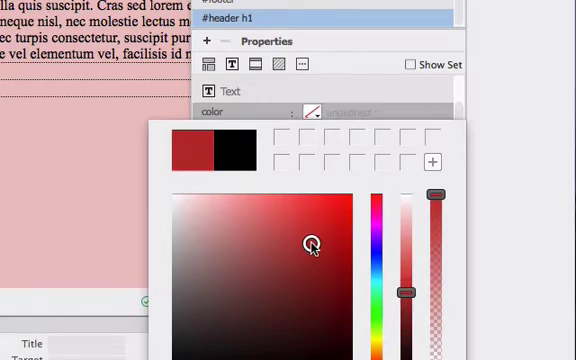
click(312, 244)
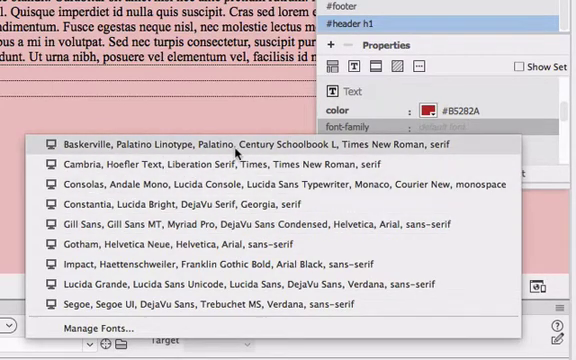
mouse_move(234, 148)
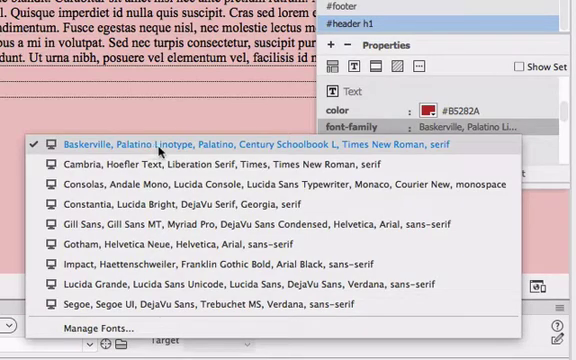
mouse_move(220, 148)
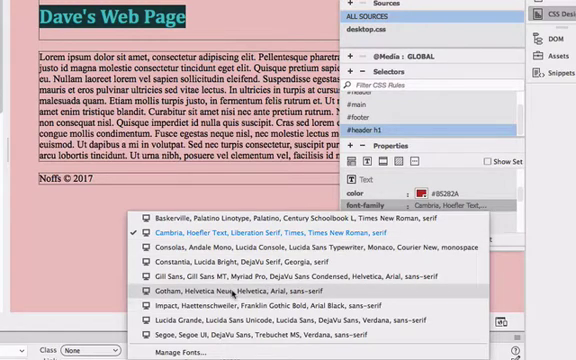
Open Manage Fonts to browse the Adobe Edge Web Fonts library.
click(230, 288)
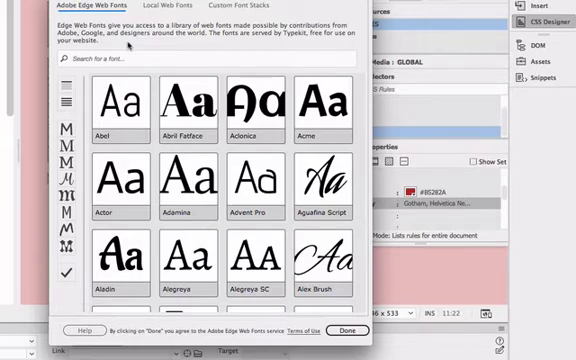
Finish in the font manager with Done and return to the page.
click(120, 100)
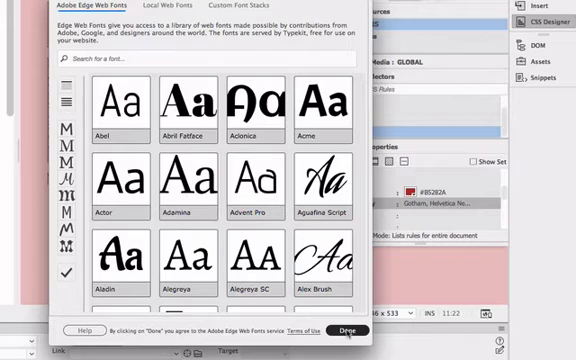
click(350, 330)
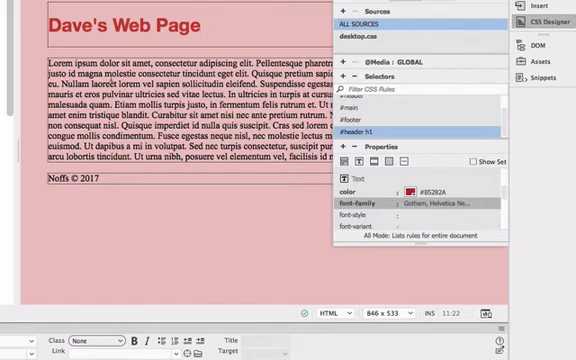
Set #header h1 font-family to the Gotham / Helvetica Neue sans-serif stack.
click(200, 24)
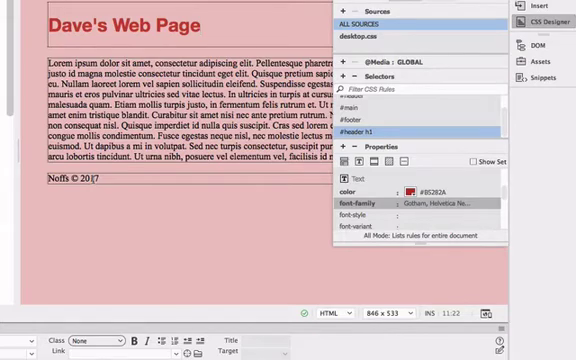
Collapse the CSS Designer panel to show the full page layout.
click(544, 18)
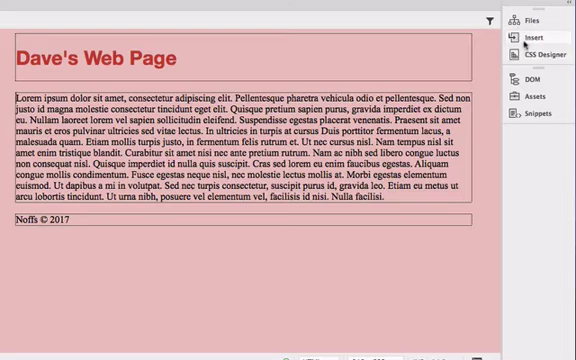
Wrap the Lorem ipsum body text in a Paragraph element from the Insert panel.
click(528, 36)
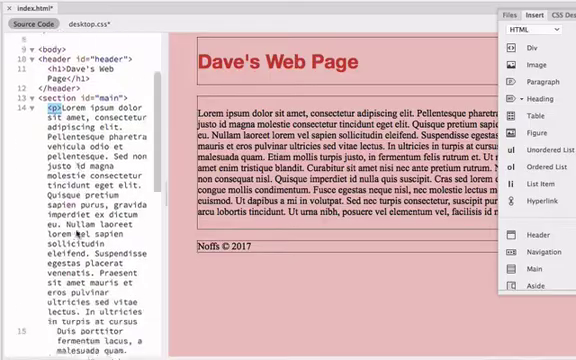
scroll(down, 3)
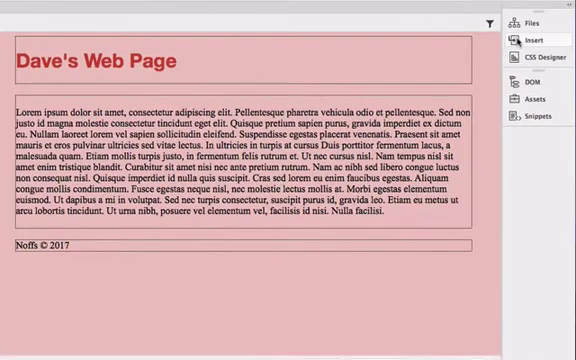
Wrap the footer copyright line in a Paragraph element as well.
click(536, 38)
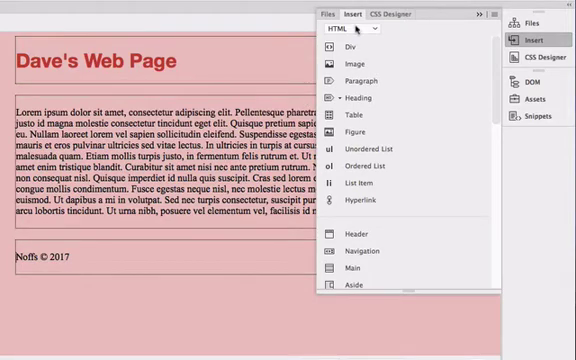
mouse_move(384, 14)
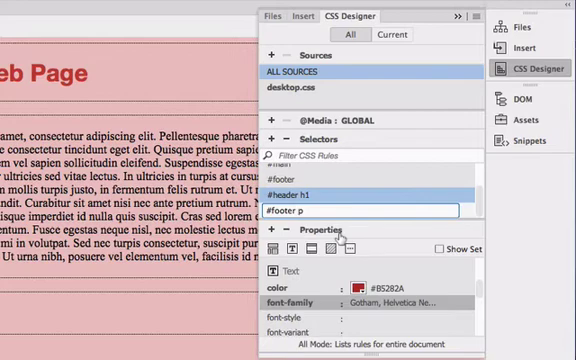
Add a new #footer p selector to the stylesheet.
click(300, 210)
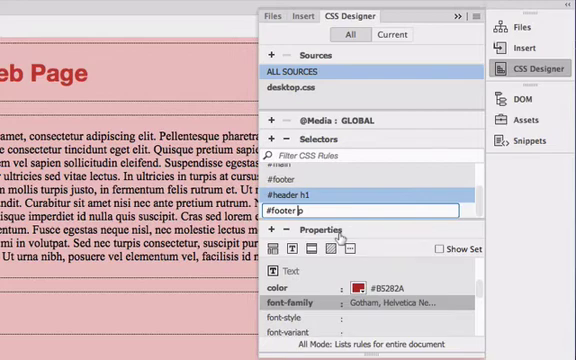